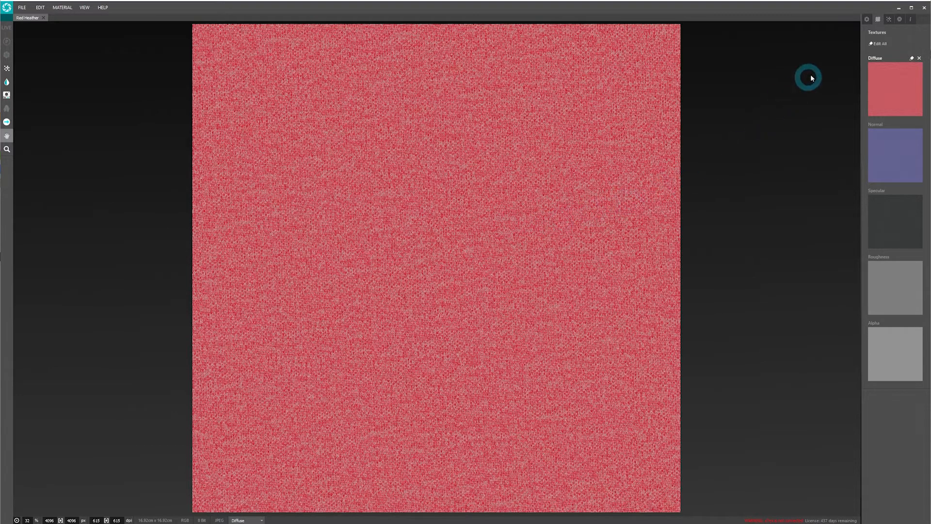
Convert Red Heather to a PBR material via Edit > Convert to, then close the unconverted tab.
left_click(908, 19)
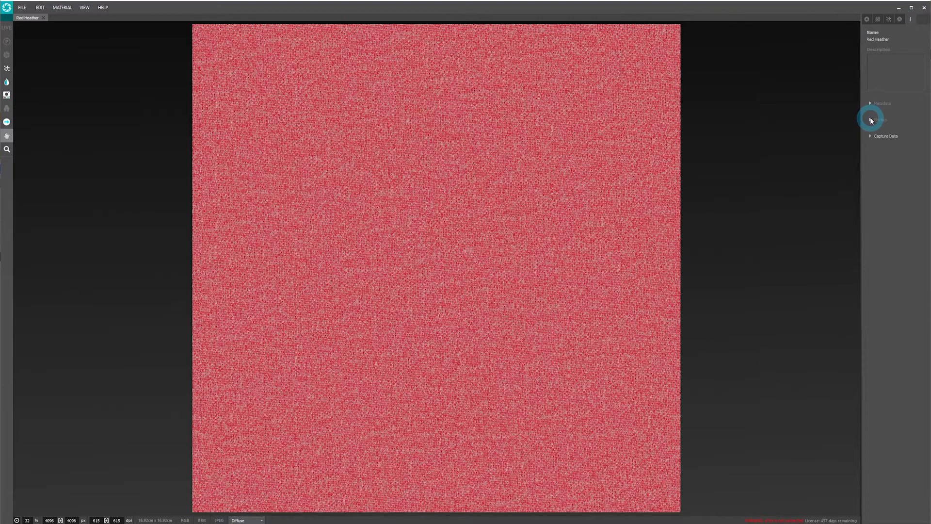
left_click(40, 7)
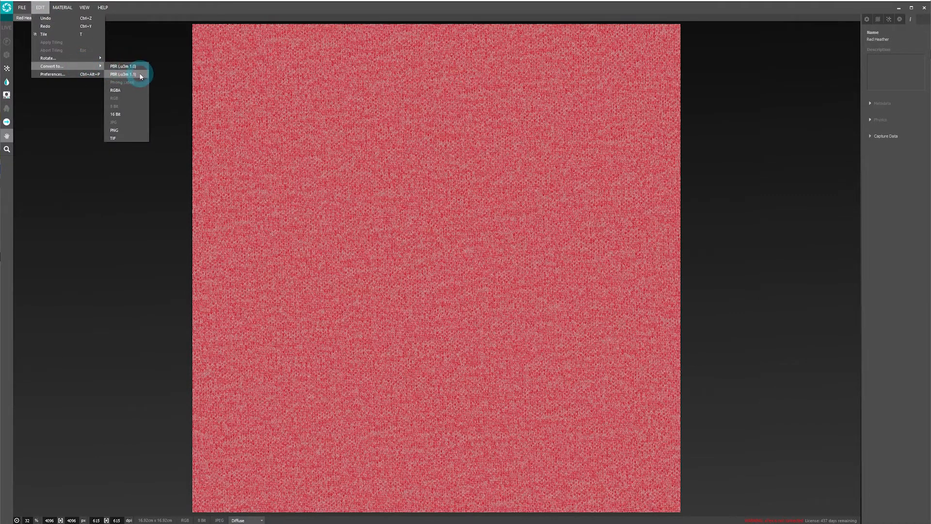
left_click(122, 74)
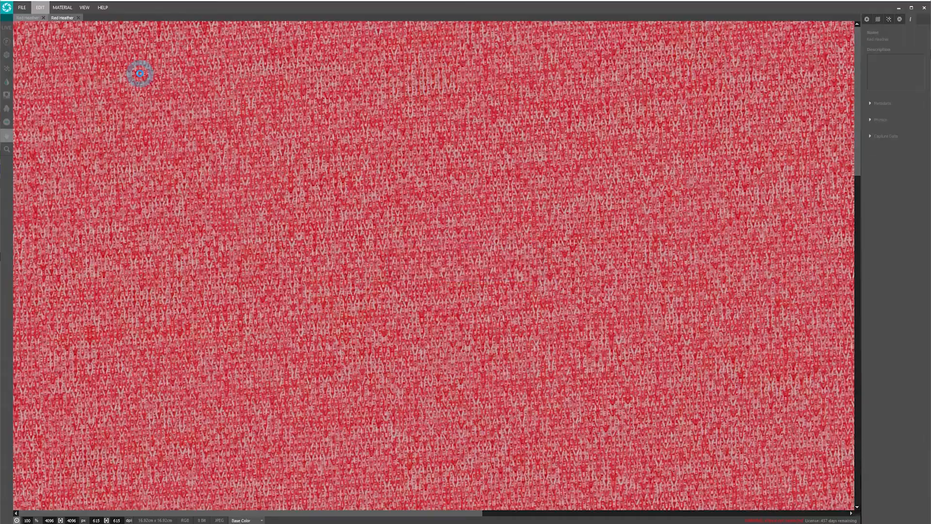
left_click(63, 17)
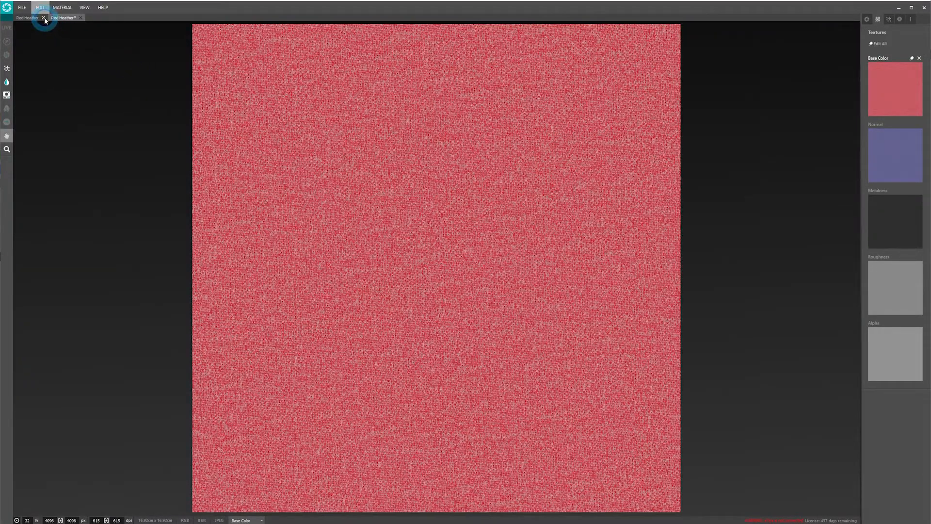
From the converted material's Physics section, request properties 'from physX' to launch its login page.
left_click(44, 17)
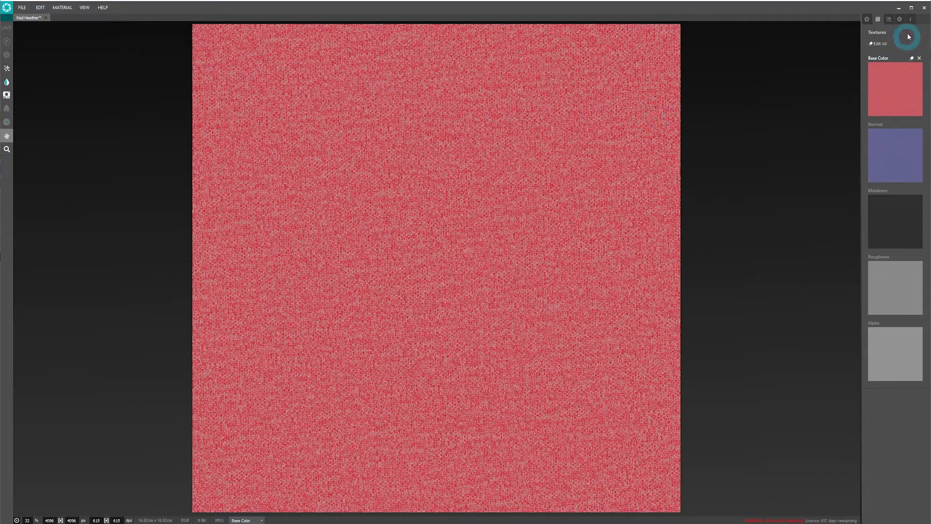
left_click(911, 18)
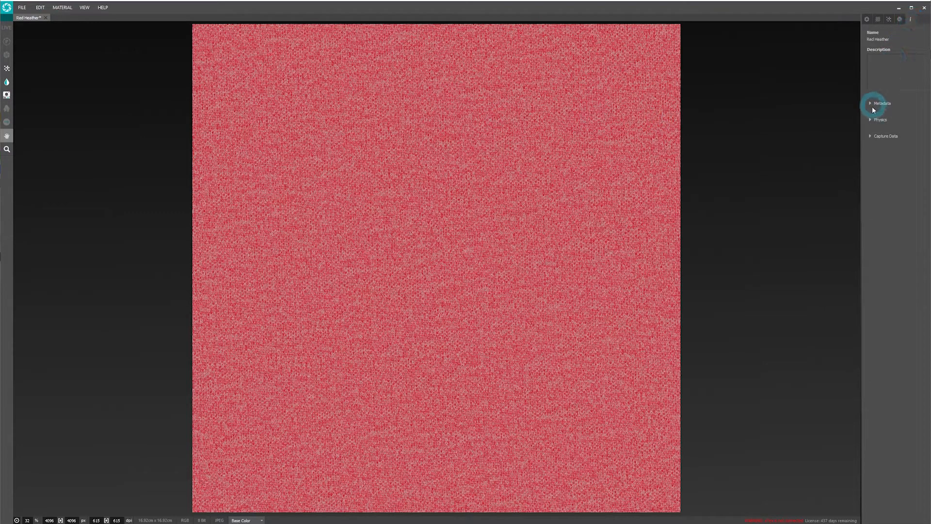
left_click(880, 119)
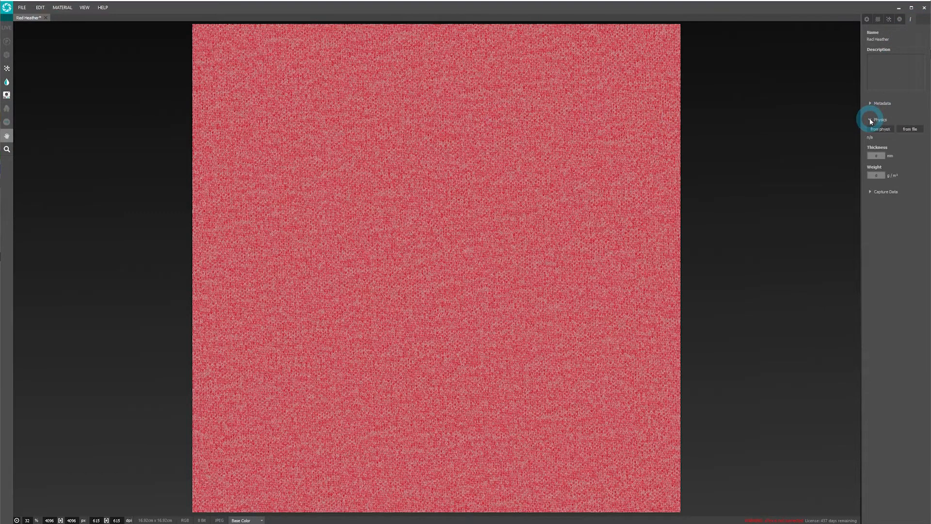
left_click(881, 129)
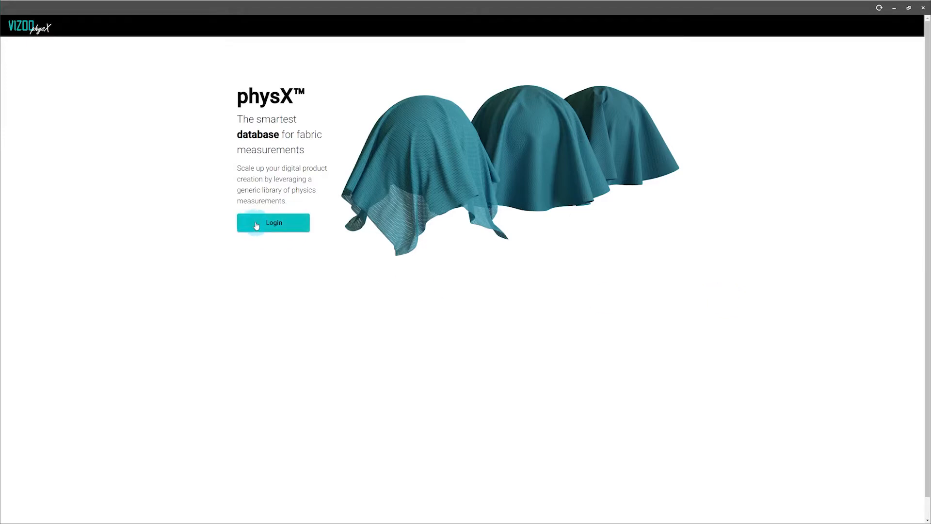
Log in to physX, browse the fabric measurement table and show the Filters sidebar.
left_click(273, 222)
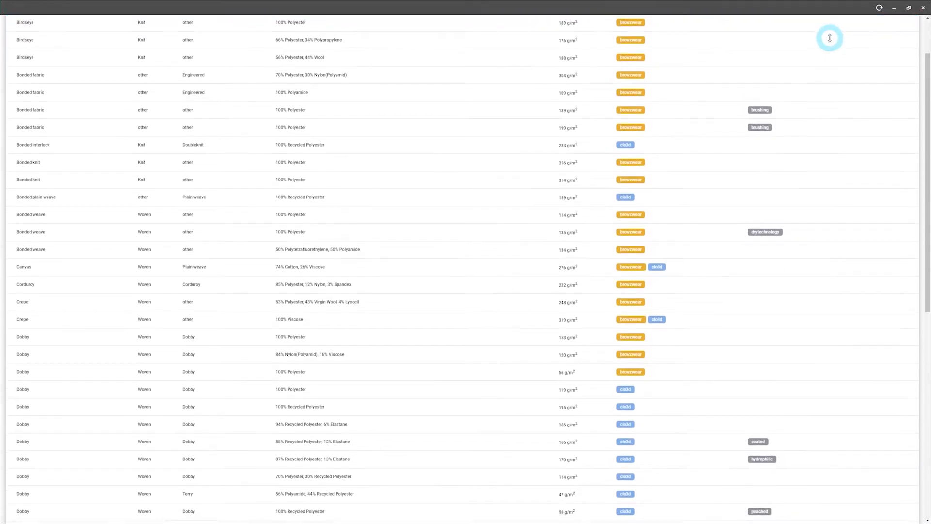
scroll("down", 3)
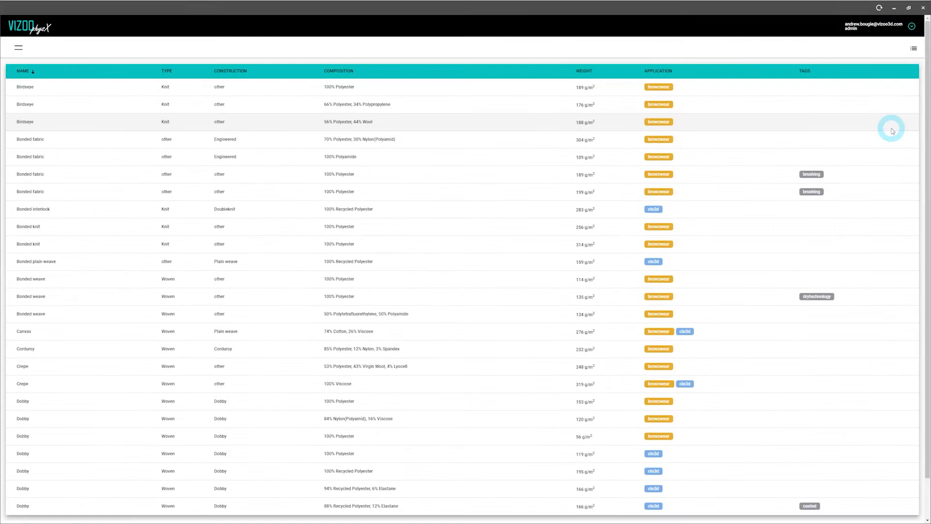
mouse_move(83, 32)
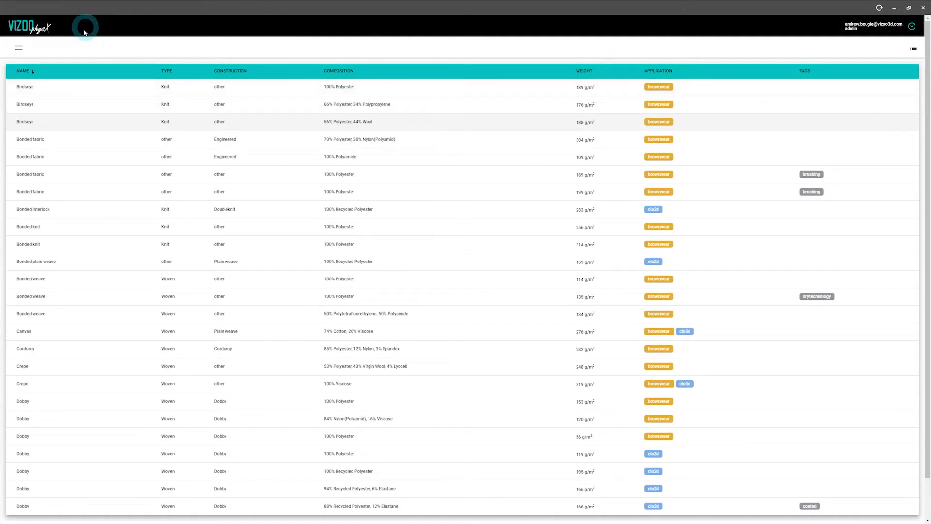
left_click(17, 48)
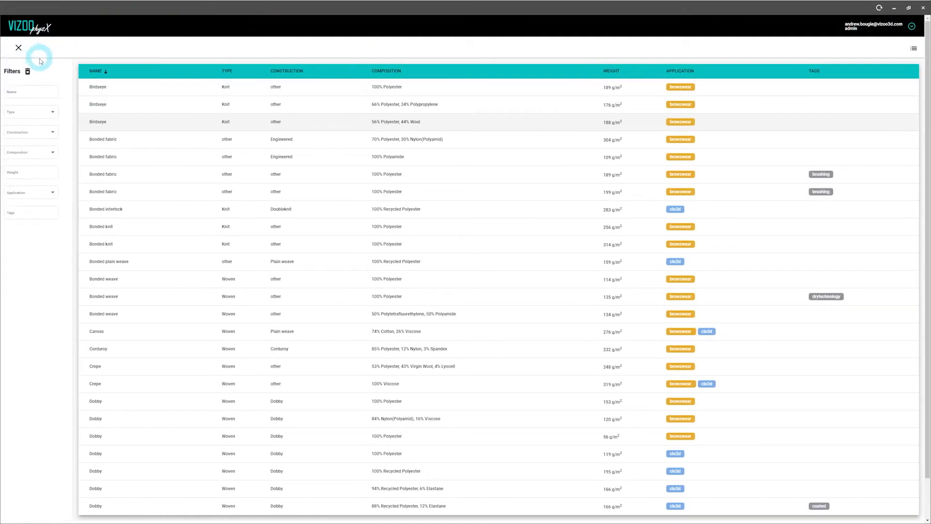
mouse_move(52, 243)
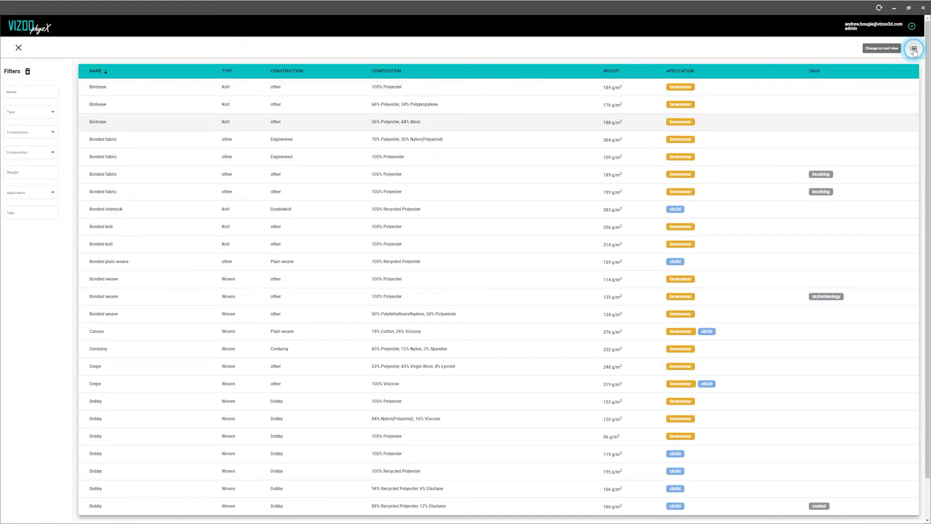
Switch to draped card view and review the second Birdseye knit's details and stretch curves.
left_click(914, 49)
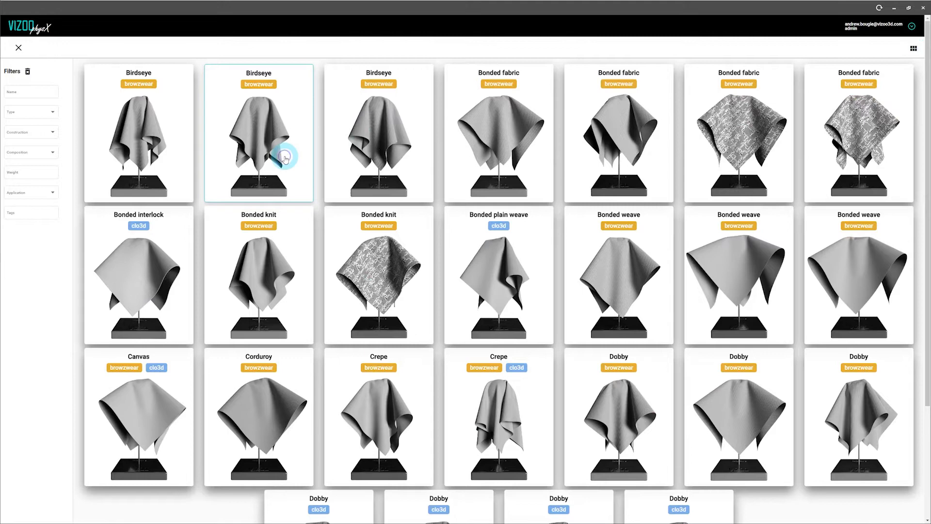
left_click(258, 134)
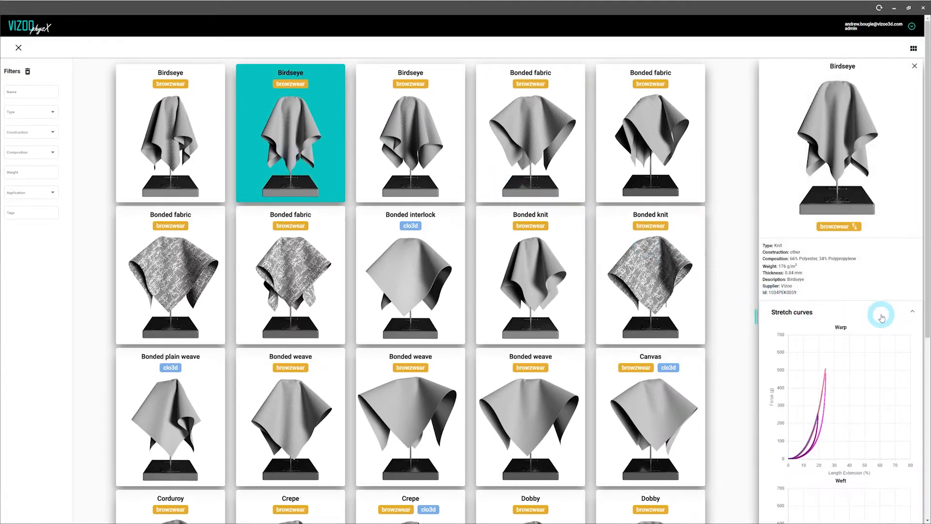
scroll("down", 3)
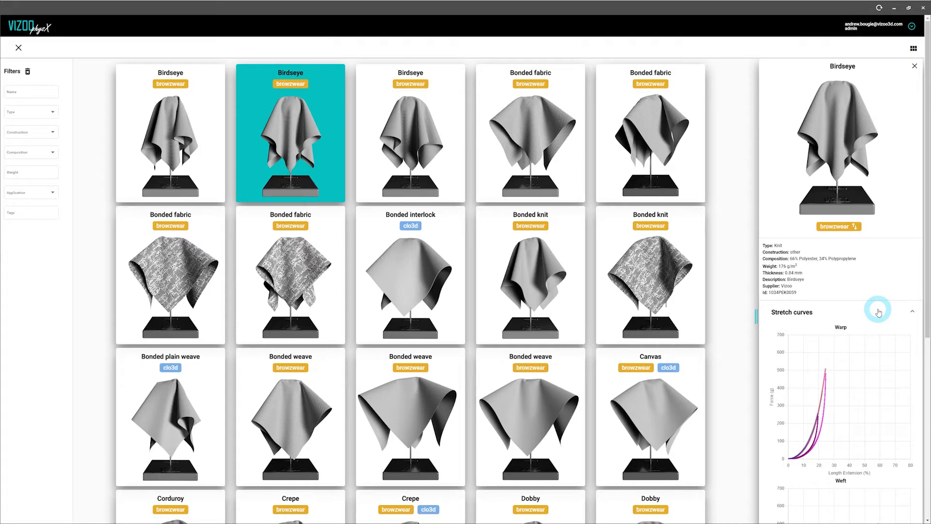
mouse_move(331, 224)
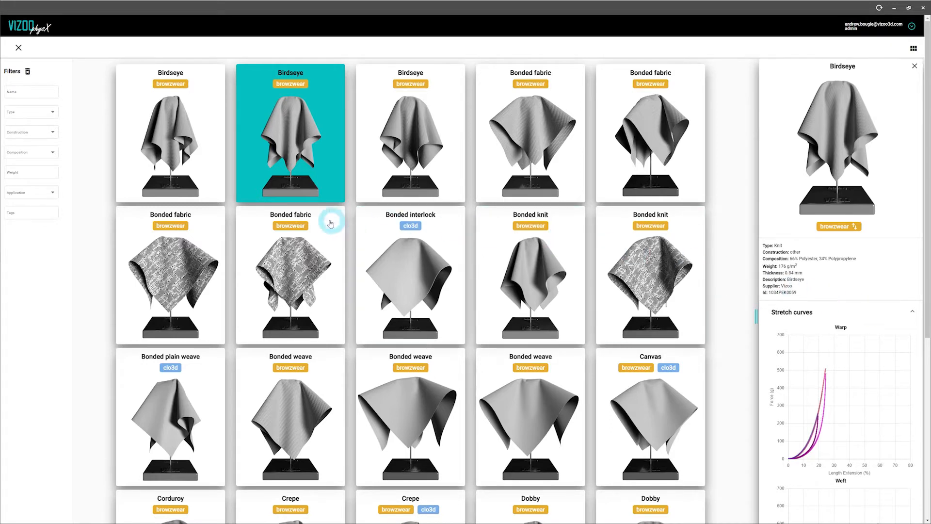
Filter fabrics to Application browzwear and Construction Double knit.
left_click(31, 192)
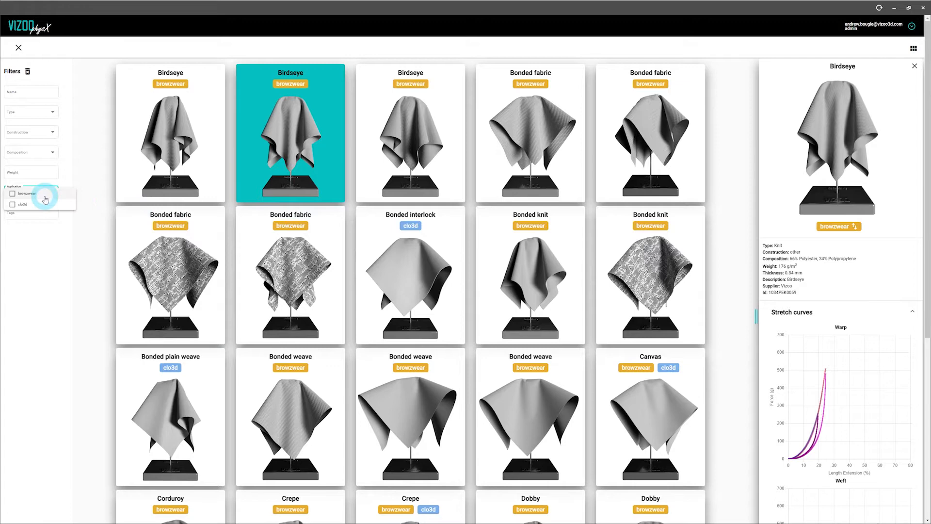
left_click(12, 194)
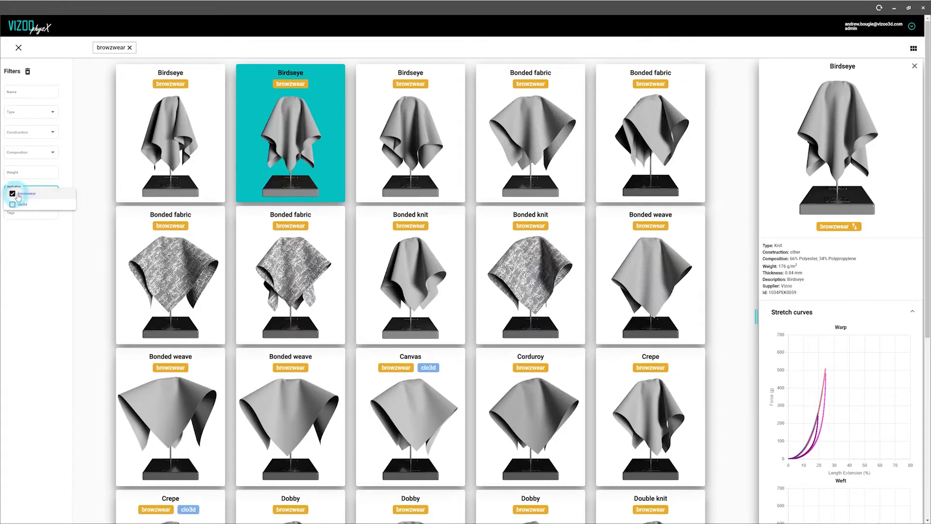
left_click(53, 132)
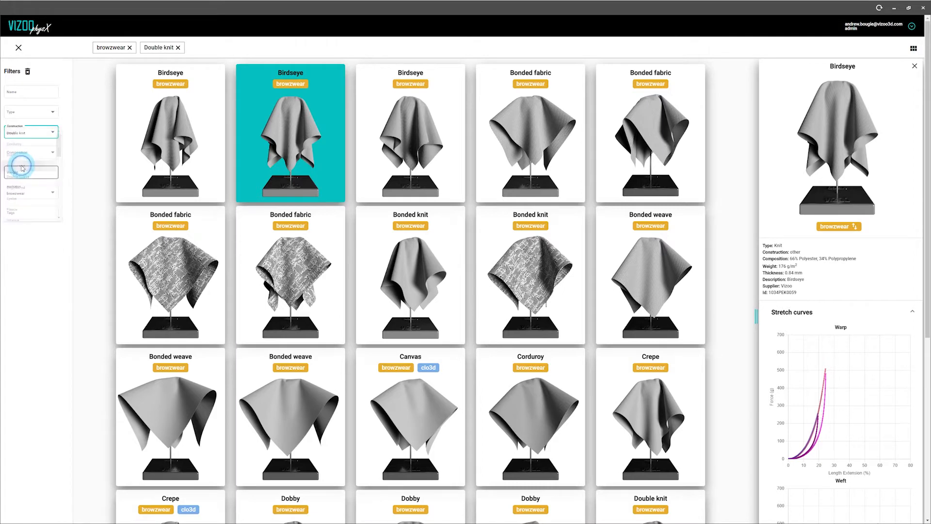
left_click(20, 173)
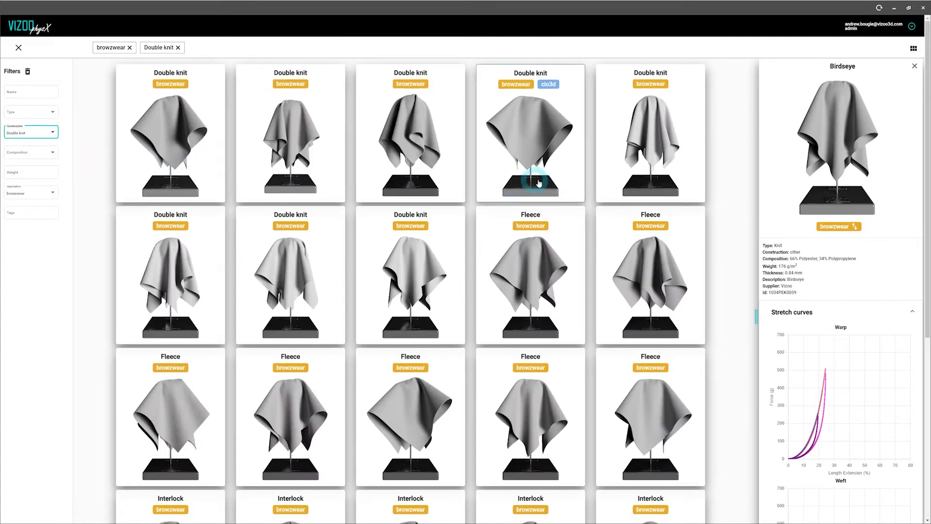
Select a Double knit sample and apply its physics to the Red Heather material.
left_click(650, 133)
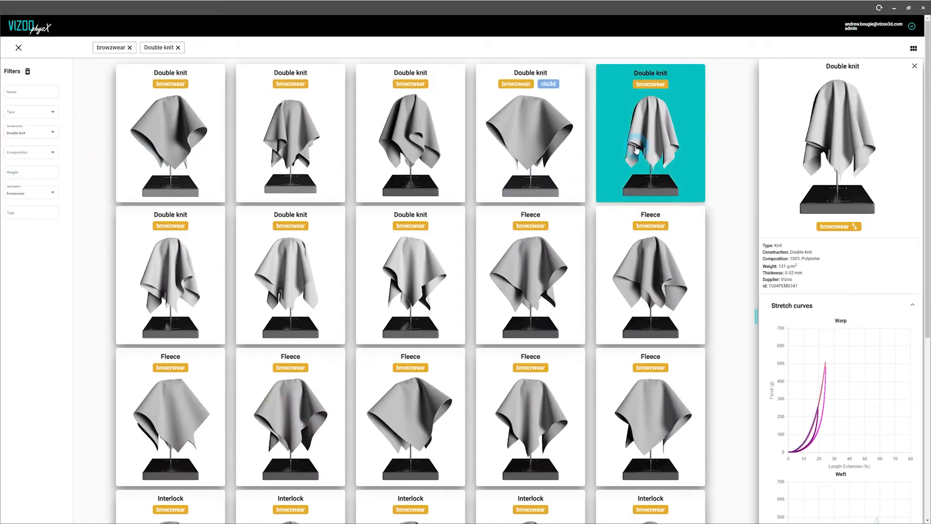
left_click(854, 227)
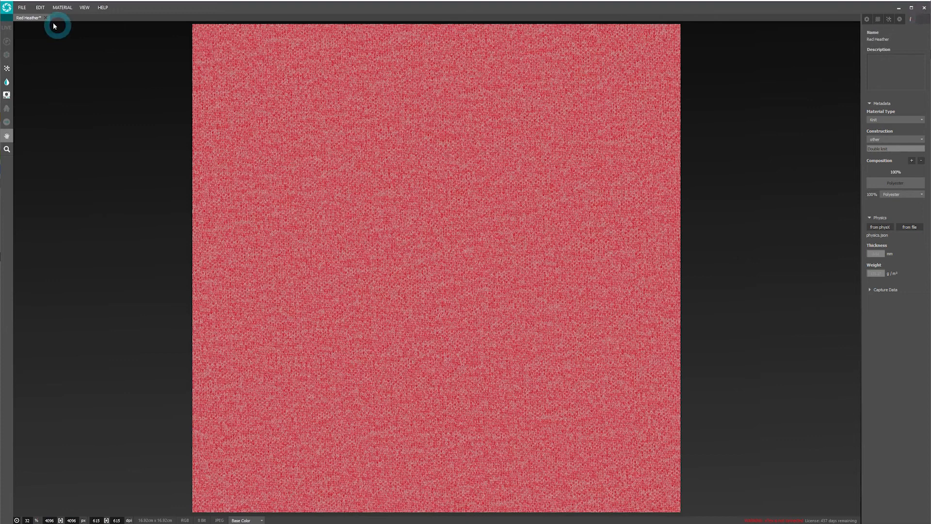
Save the material as a U3M file named Red Heather in the xTex Material Scans folder.
left_click(21, 7)
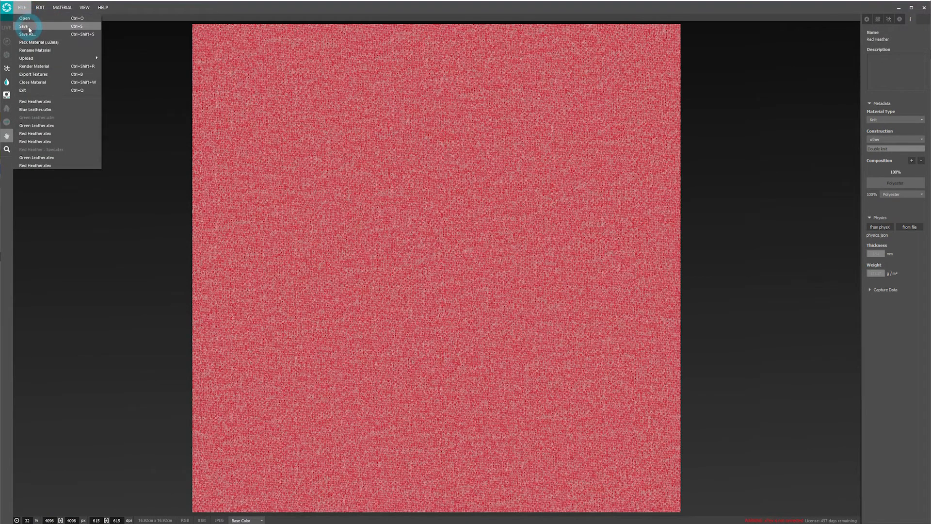
left_click(23, 26)
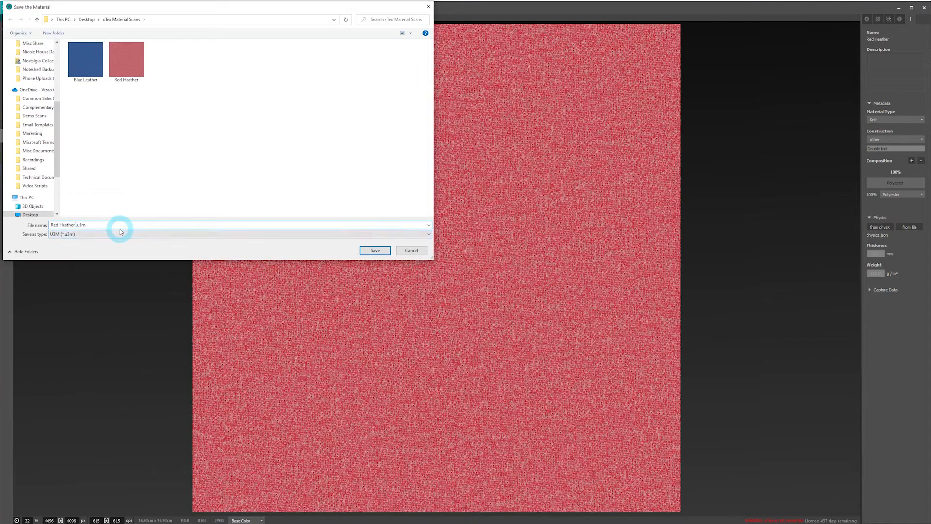
left_click(375, 251)
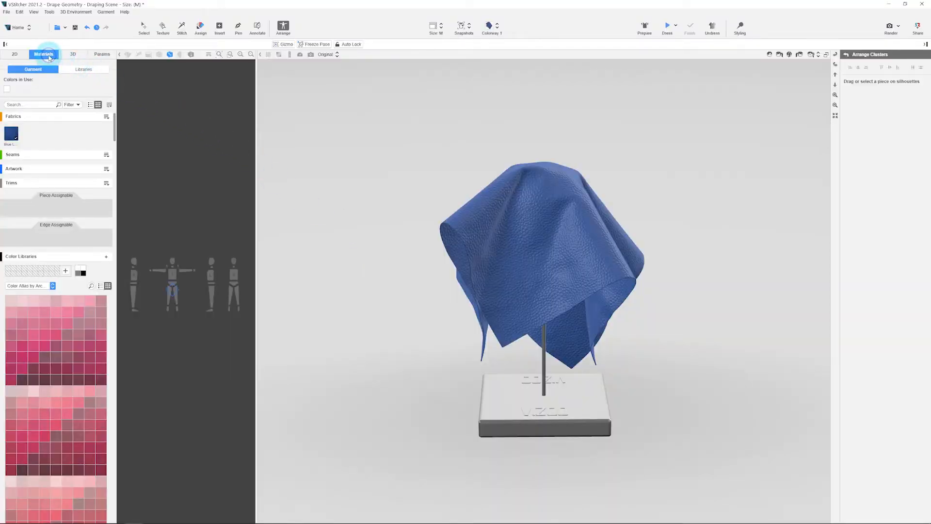
Add the fabric Red Heather 2.u3m from xTex Material Scans so the drape turns red heather.
left_click(106, 117)
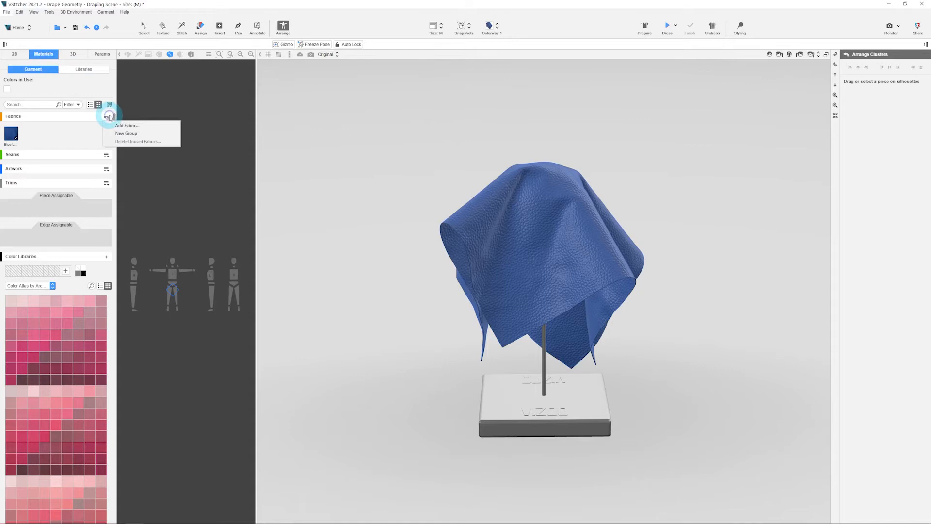
left_click(127, 125)
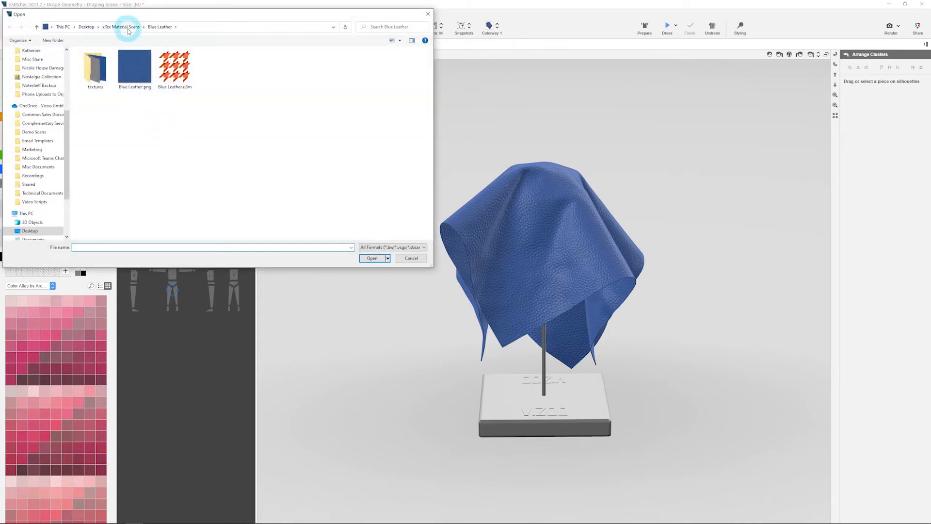
left_click(121, 27)
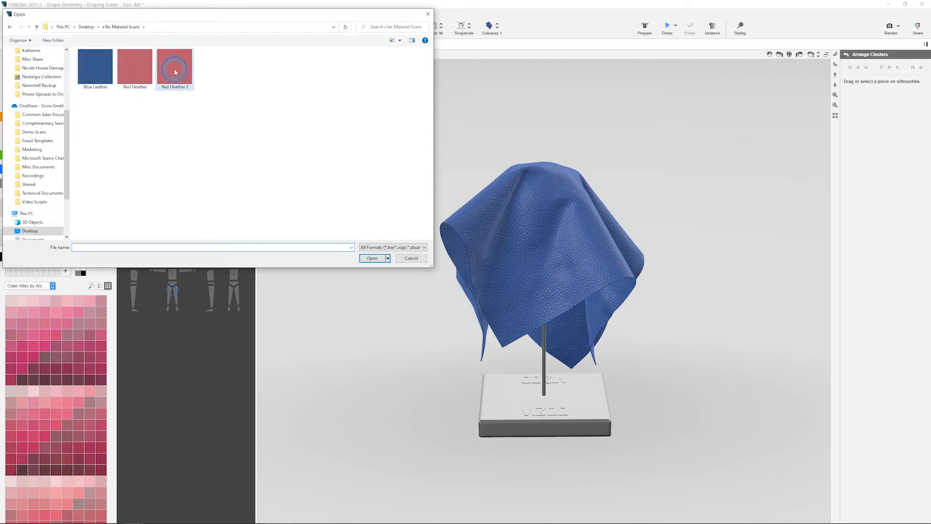
double_click(174, 67)
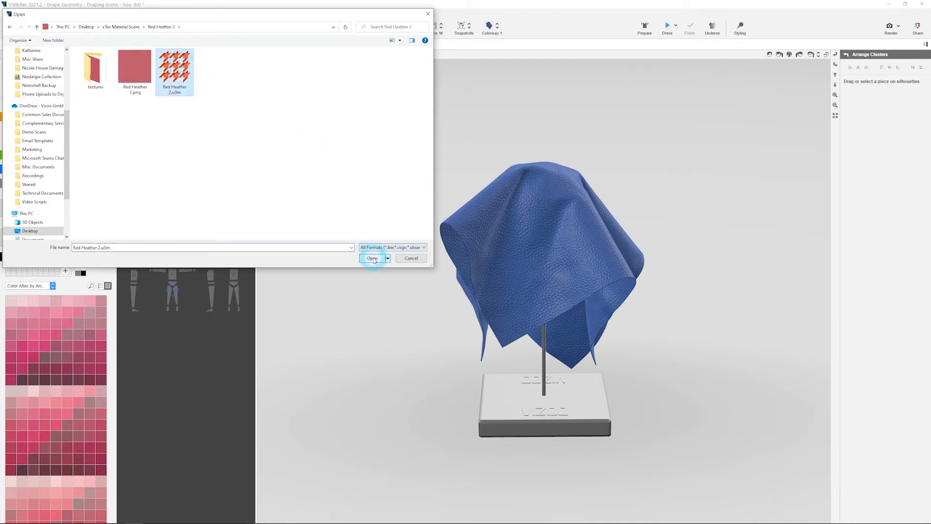
left_click(373, 258)
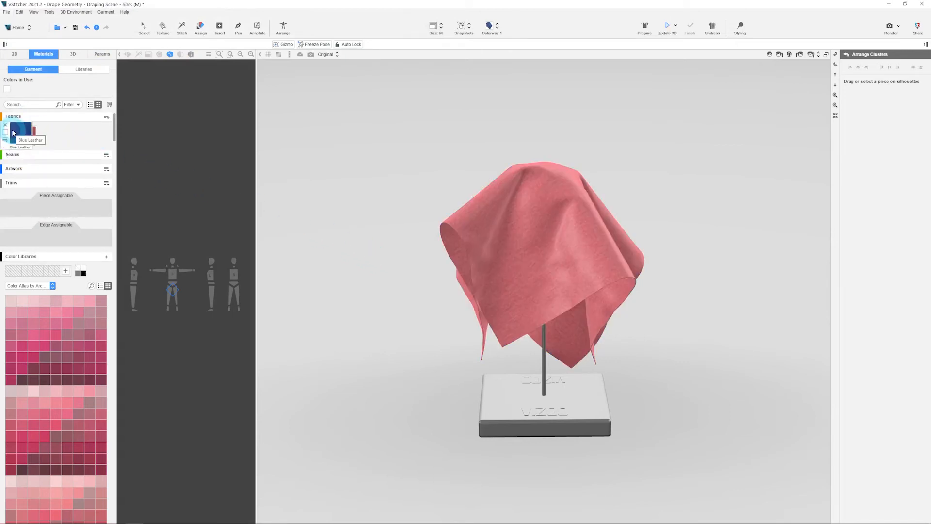
Prepare, drape and finish the cloth simulation over the sphere stand.
left_click(644, 26)
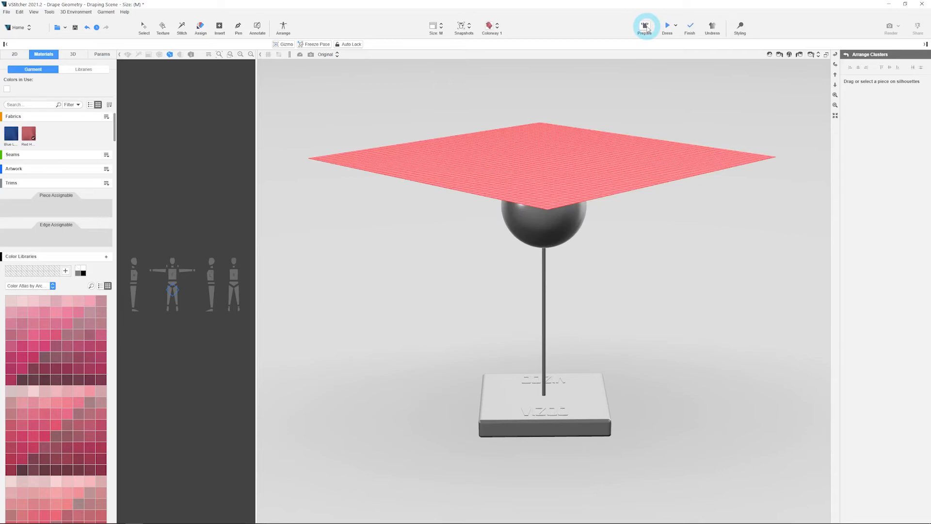
left_click(666, 26)
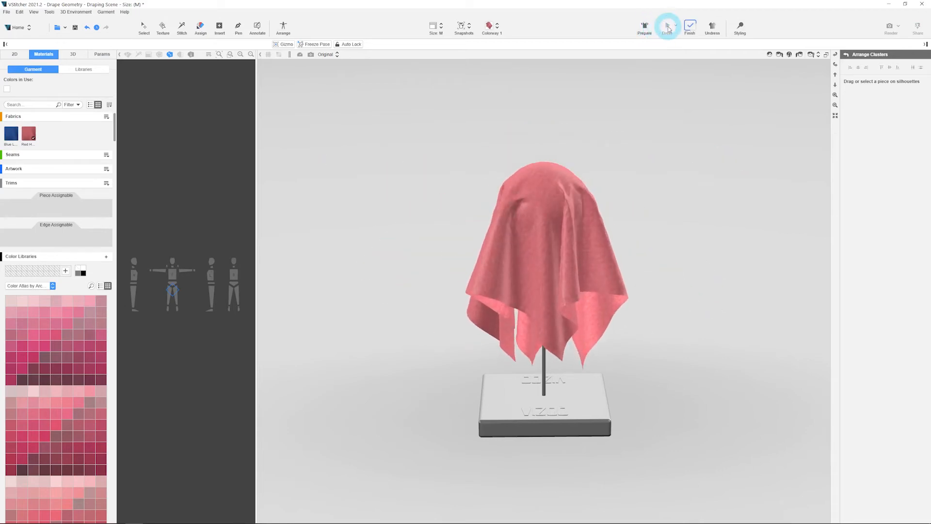
left_click(667, 27)
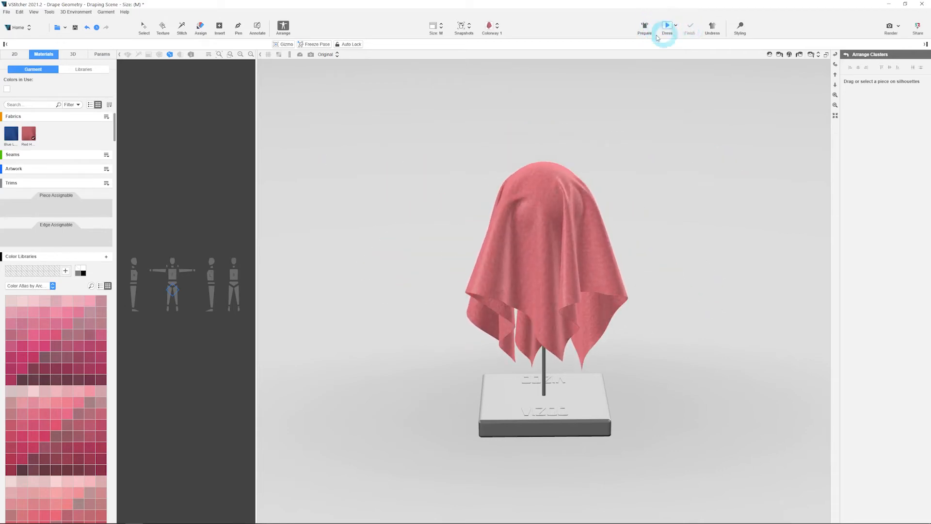
Select the Red Heather fabric and show its Physics properties.
left_click(28, 134)
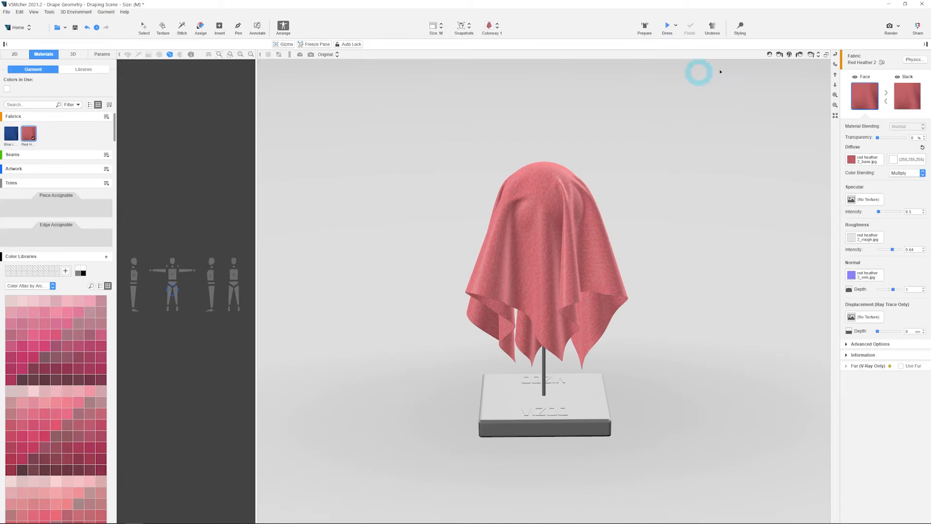
left_click(914, 59)
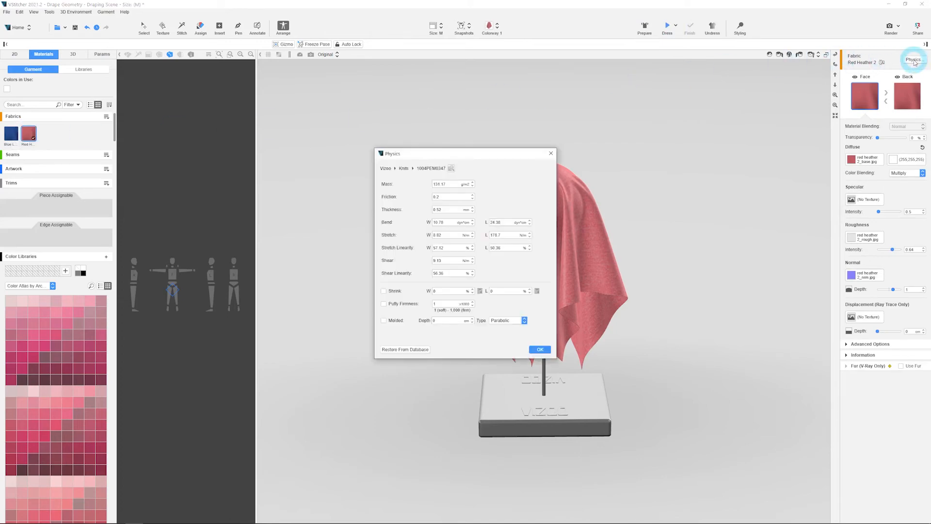